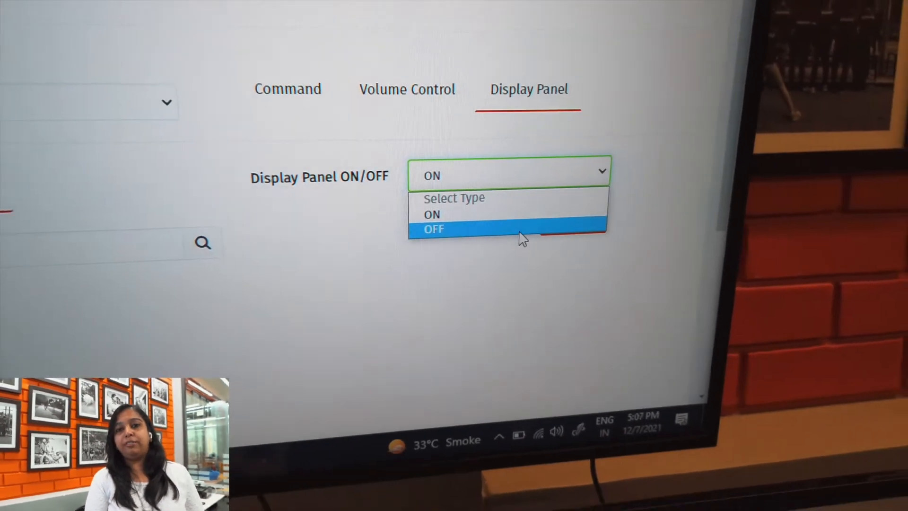
Select OFF in the Display Panel ON/OFF dropdown to switch the LED display off.
click(434, 229)
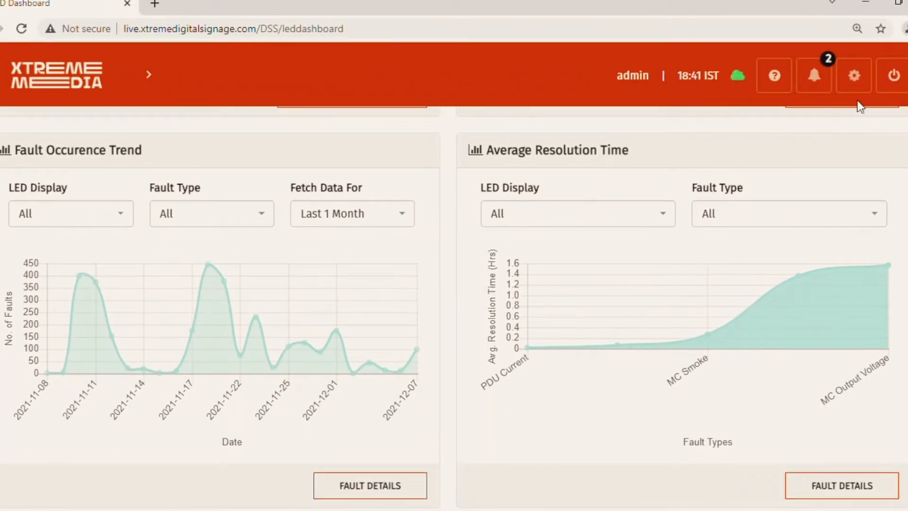
Scroll the LED dashboard down past Average Resolution Time to Frequently Occurring Faults and LED Displays with Maximum Faults.
scroll(down, 3)
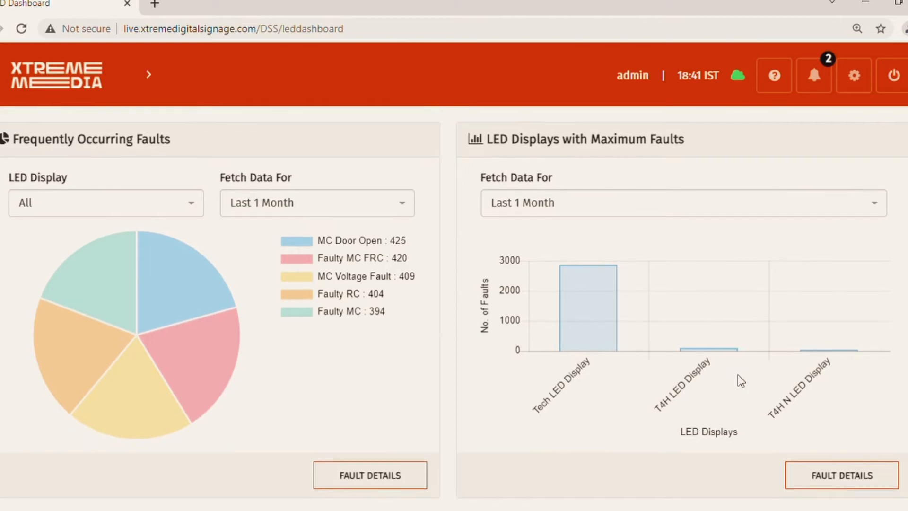
scroll(down, 3)
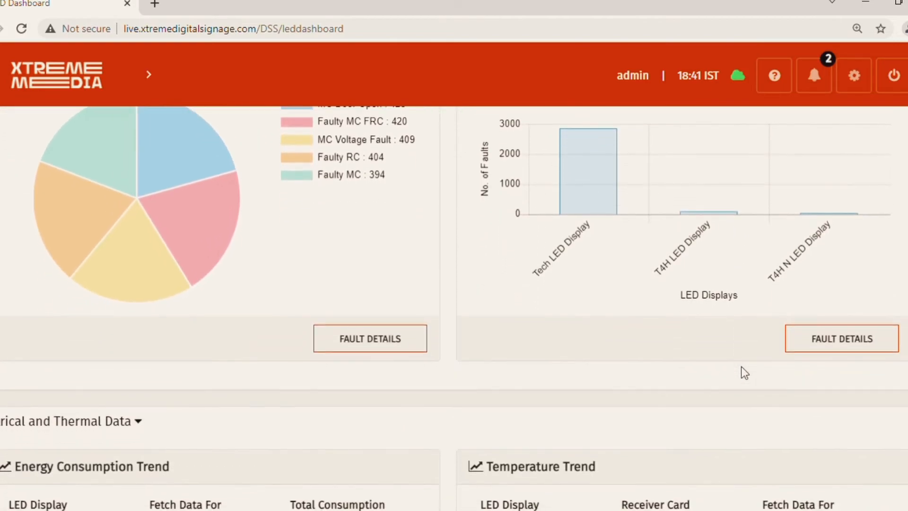